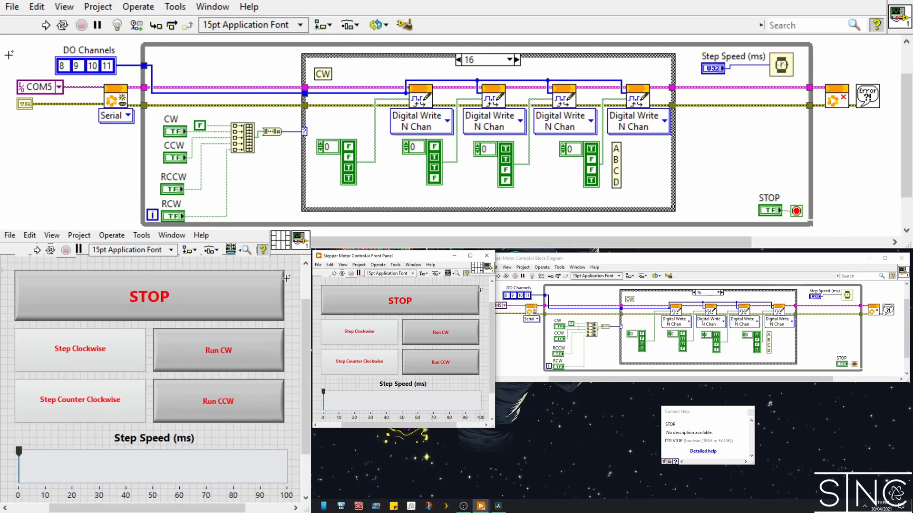
mouse_move(273, 282)
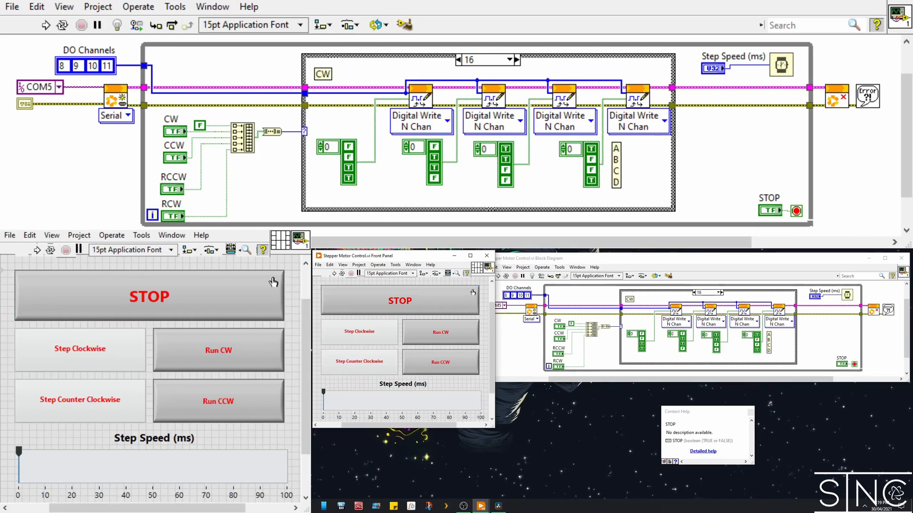
Step: Show the Run CW button's RCW description in Context Help, then open its mechanical action options
click(149, 296)
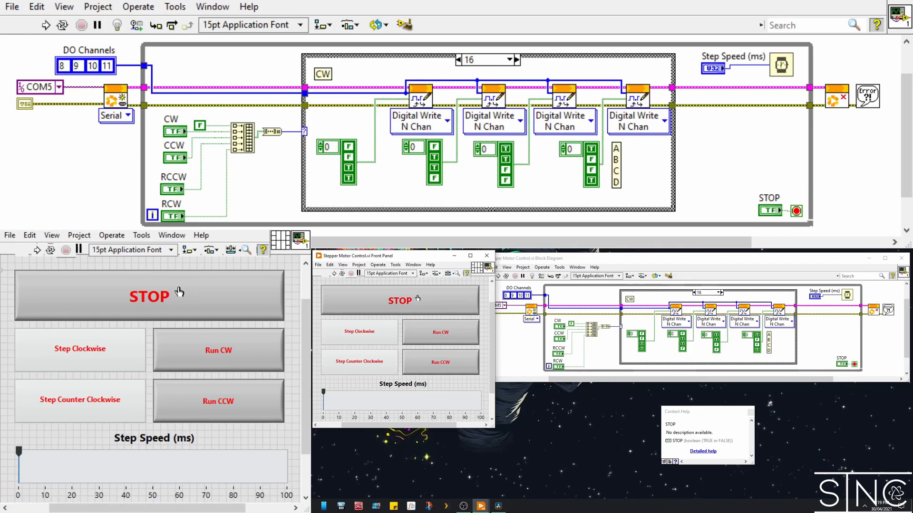
click(148, 295)
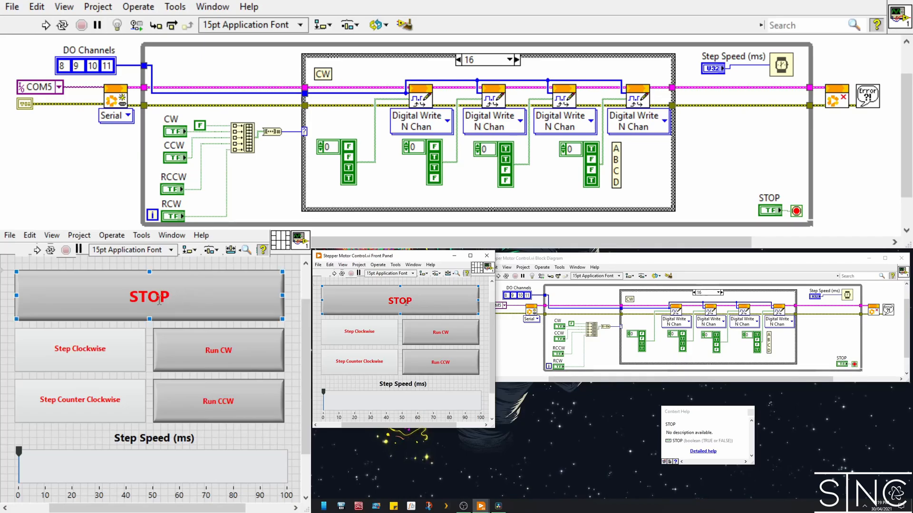
click(80, 348)
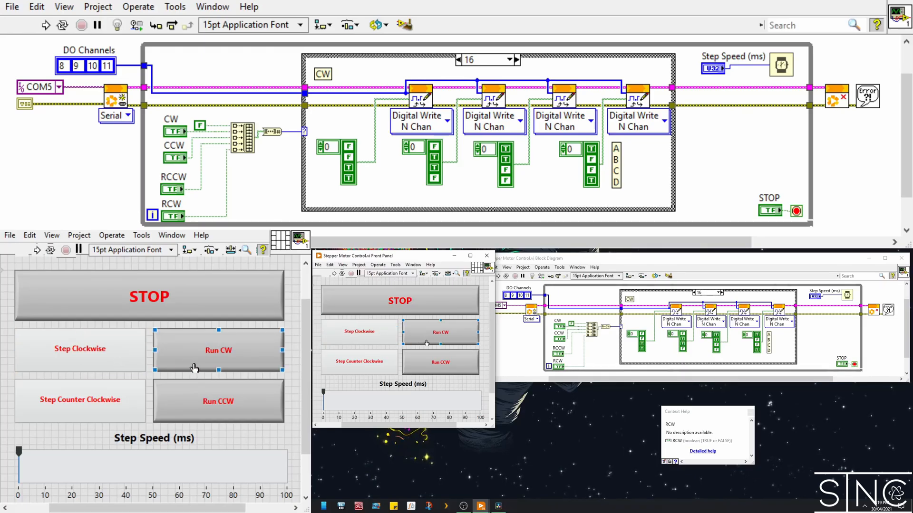
mouse_move(189, 357)
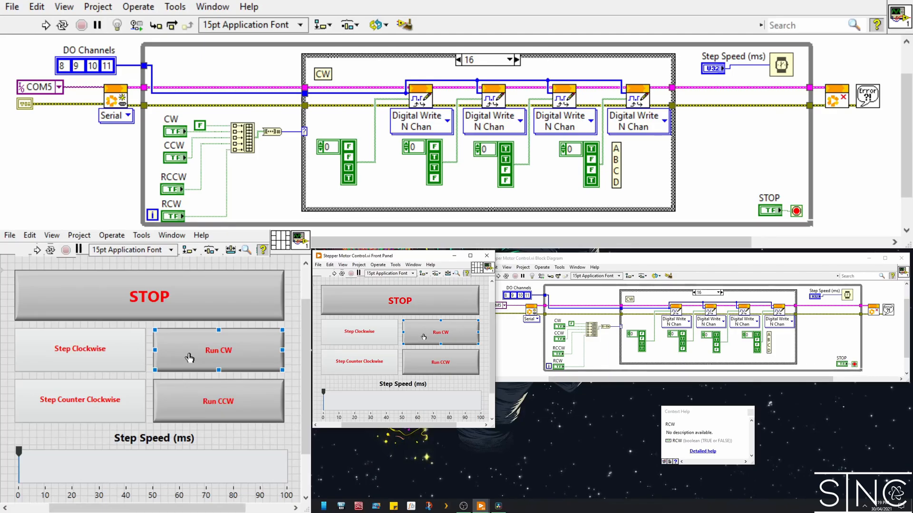
click(80, 348)
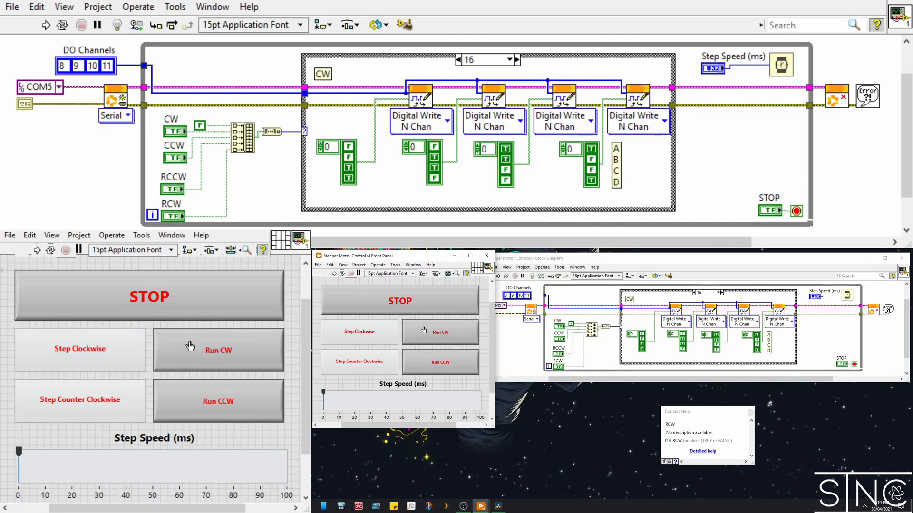
right_click(441, 332)
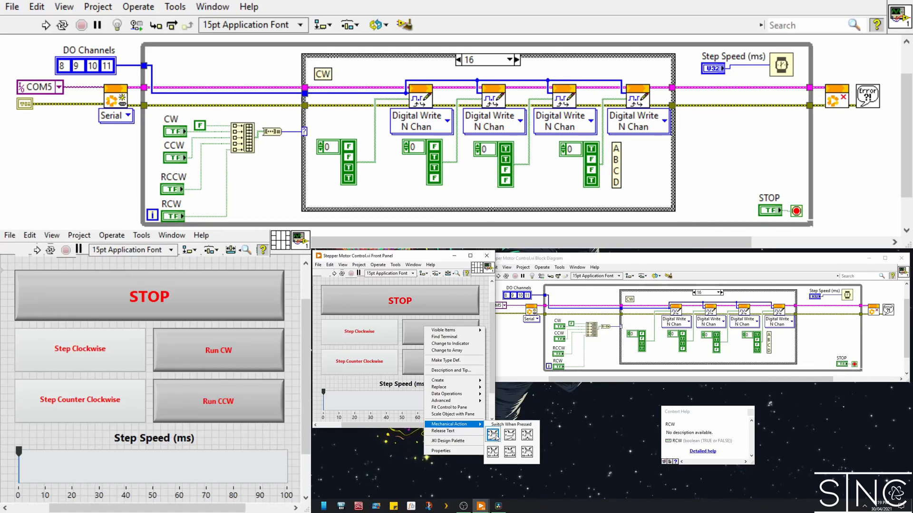
mouse_move(510, 424)
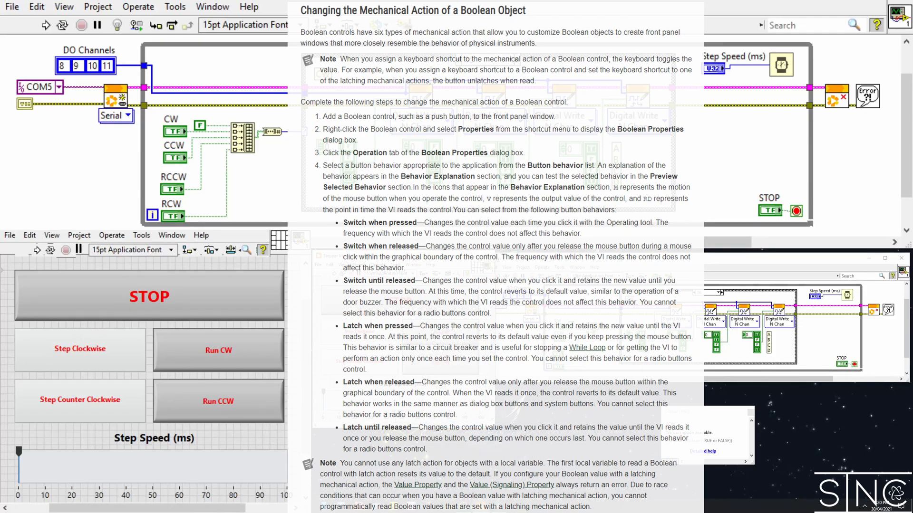
Step: Close the mechanical action help page and switch back to the block diagram
click(218, 401)
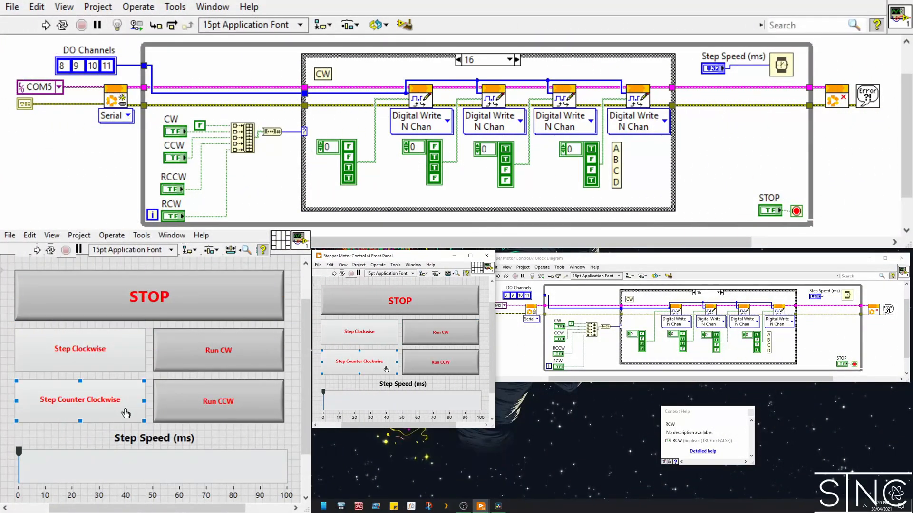
click(217, 401)
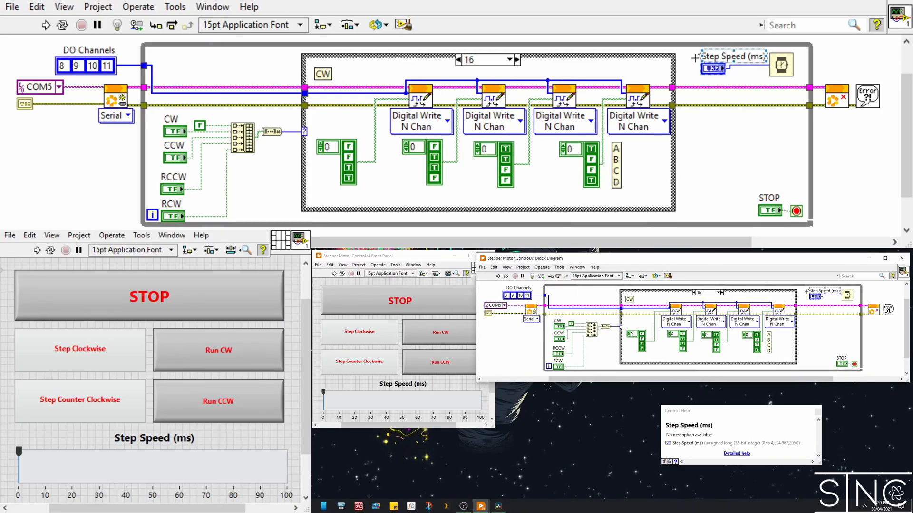
mouse_move(729, 126)
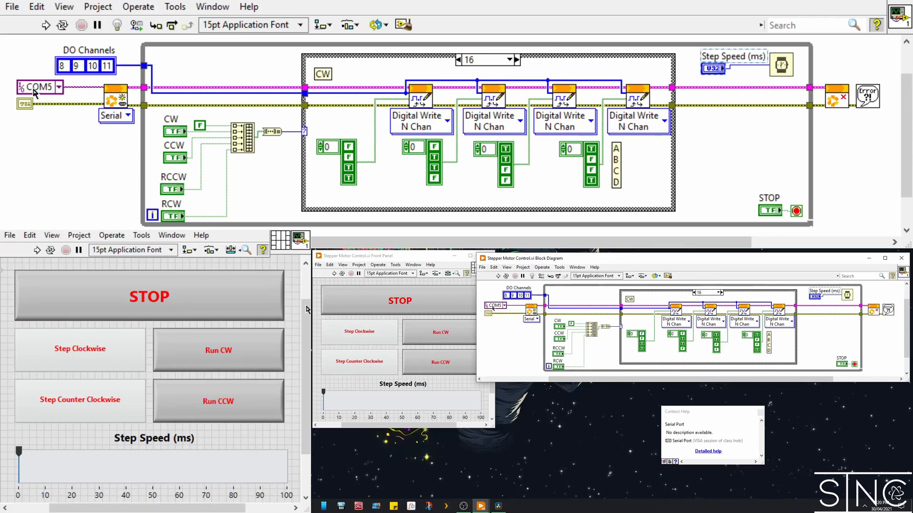
mouse_move(114, 100)
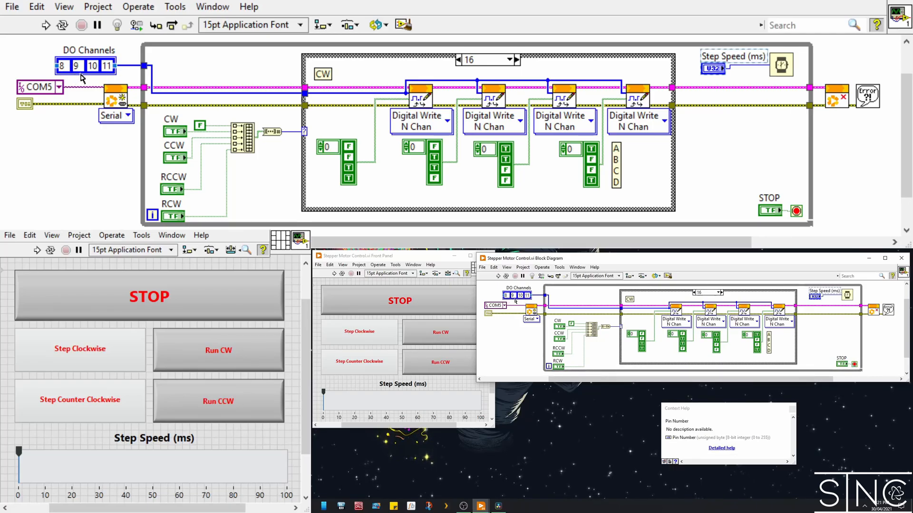
mouse_move(134, 72)
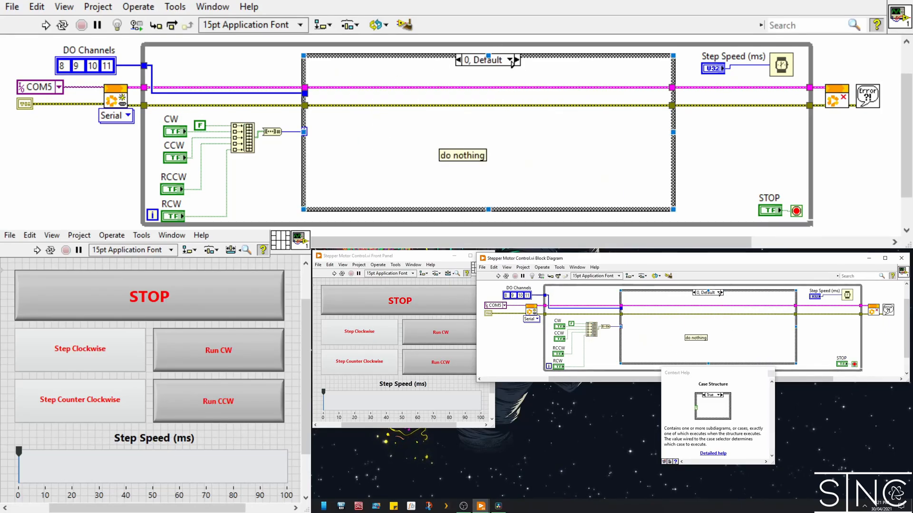
mouse_move(465, 96)
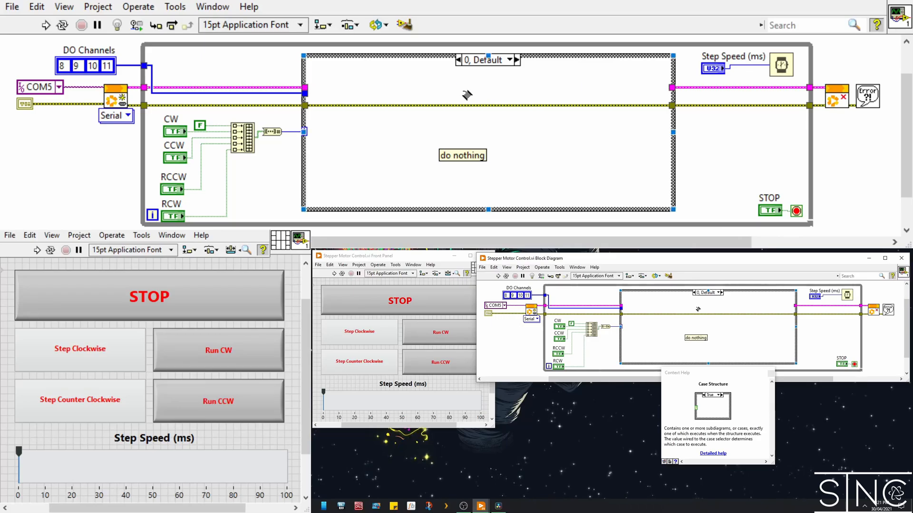
click(515, 59)
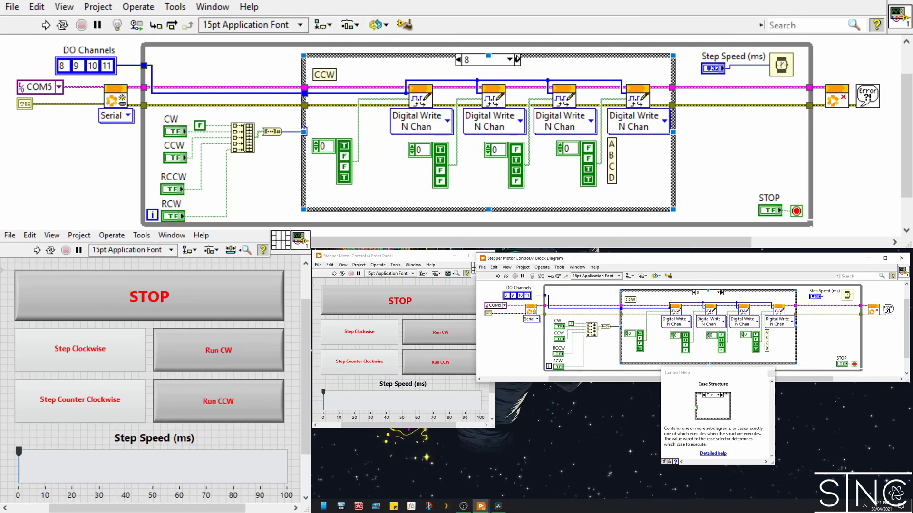
click(511, 59)
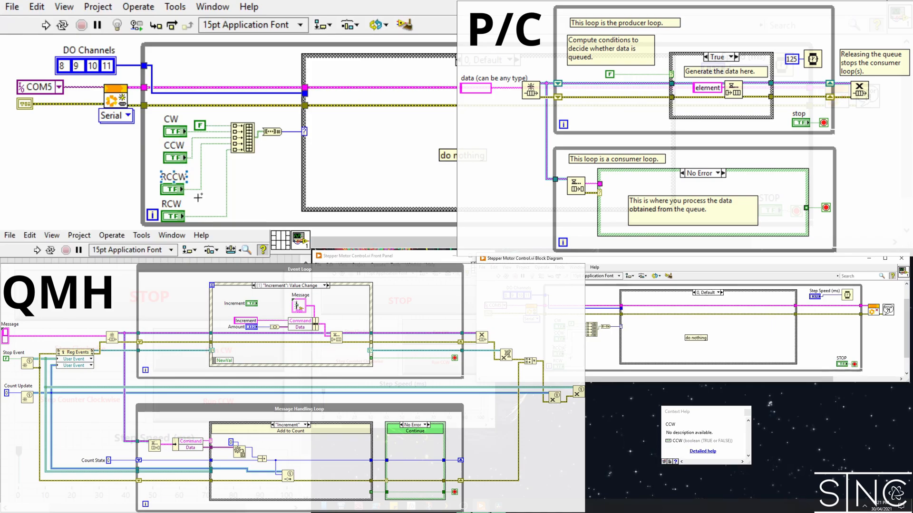
mouse_move(241, 134)
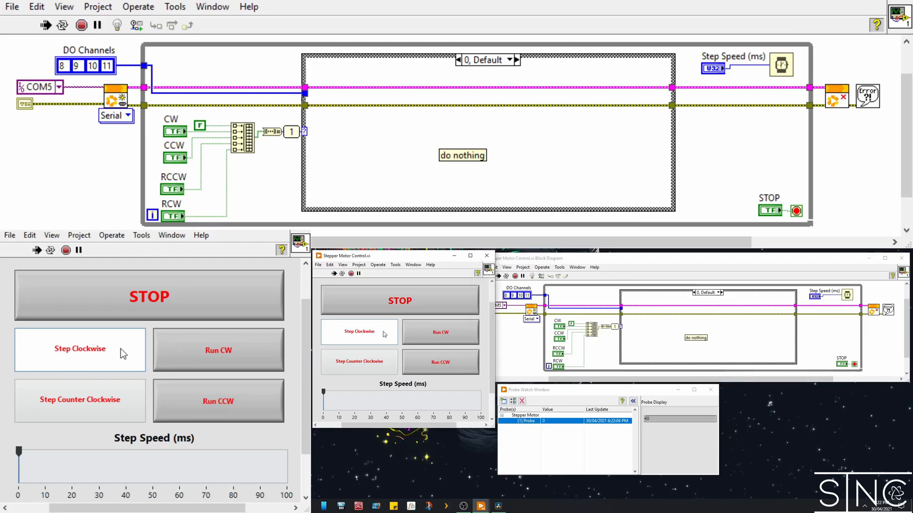
mouse_move(129, 358)
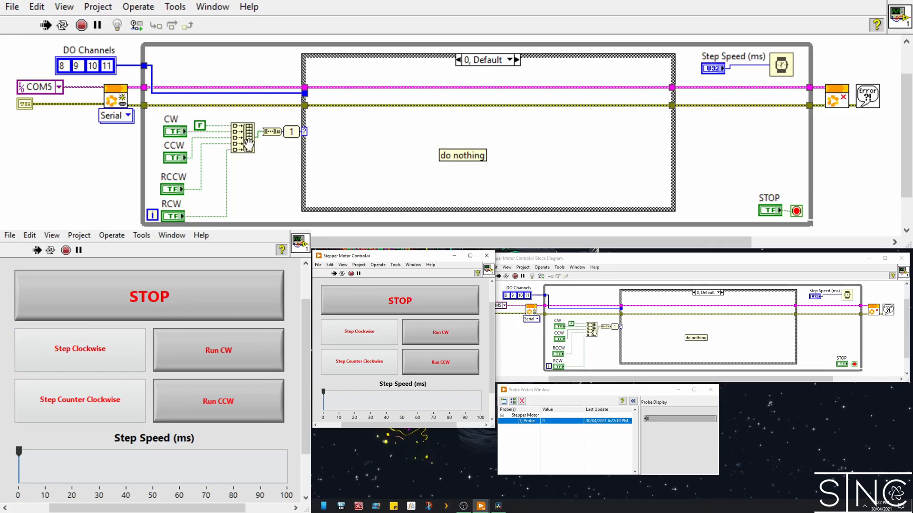
Step: Probe the direction boolean array, show CW case 16, then step and run the motor counter-clockwise
click(79, 348)
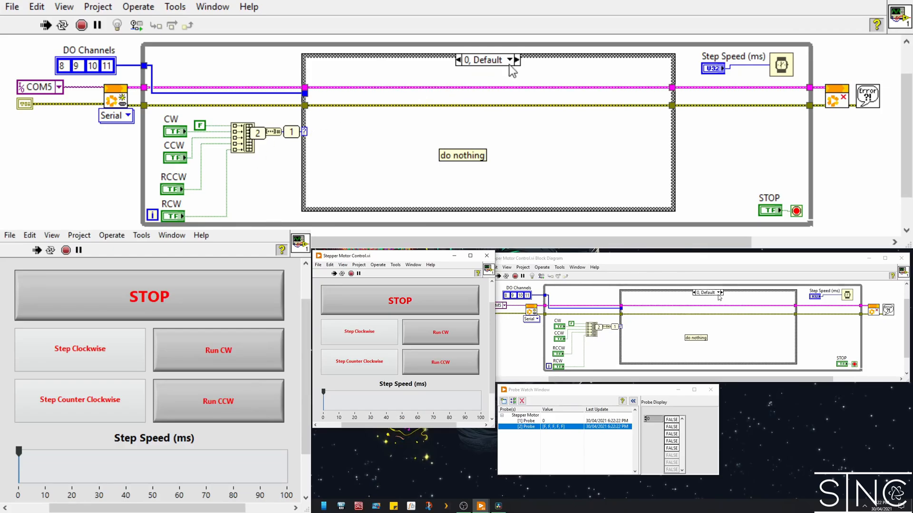
click(510, 60)
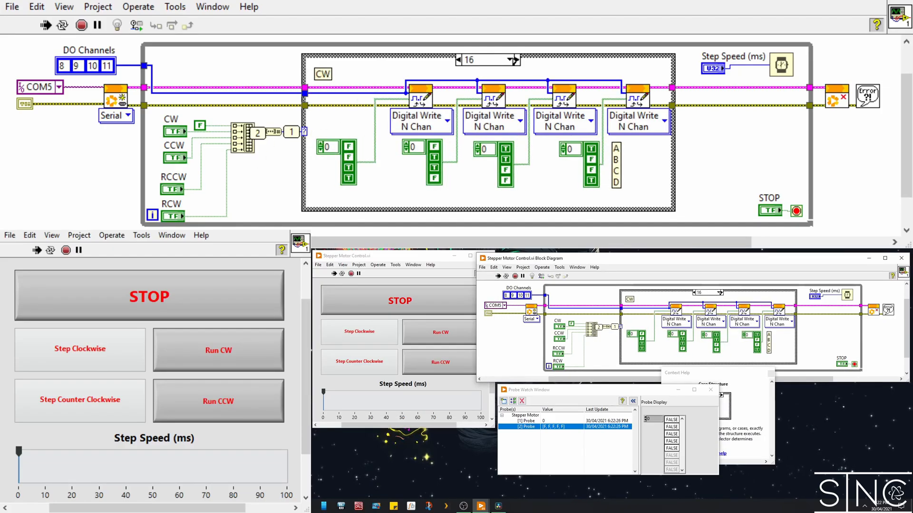
mouse_move(122, 215)
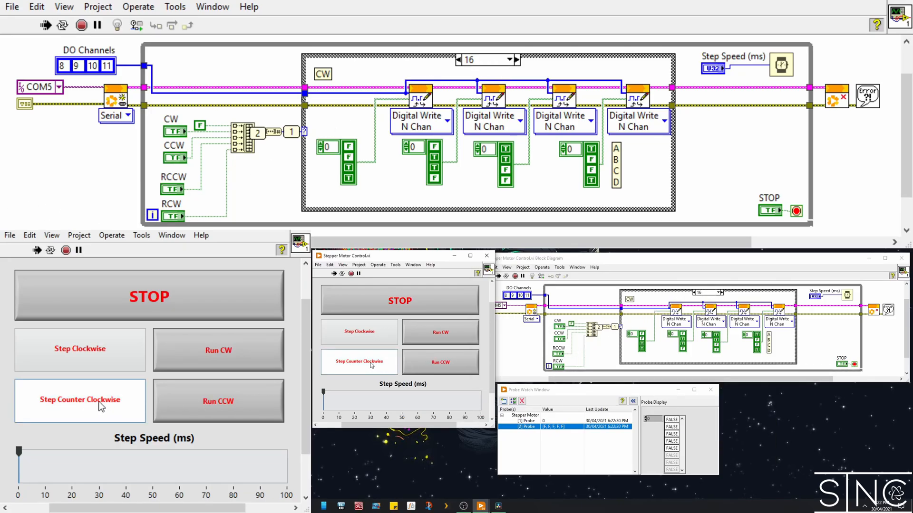
click(218, 401)
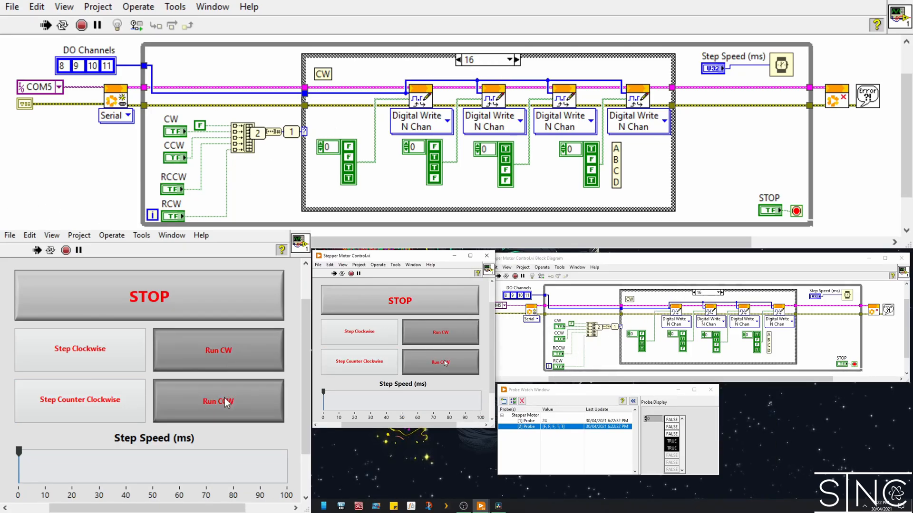
click(218, 401)
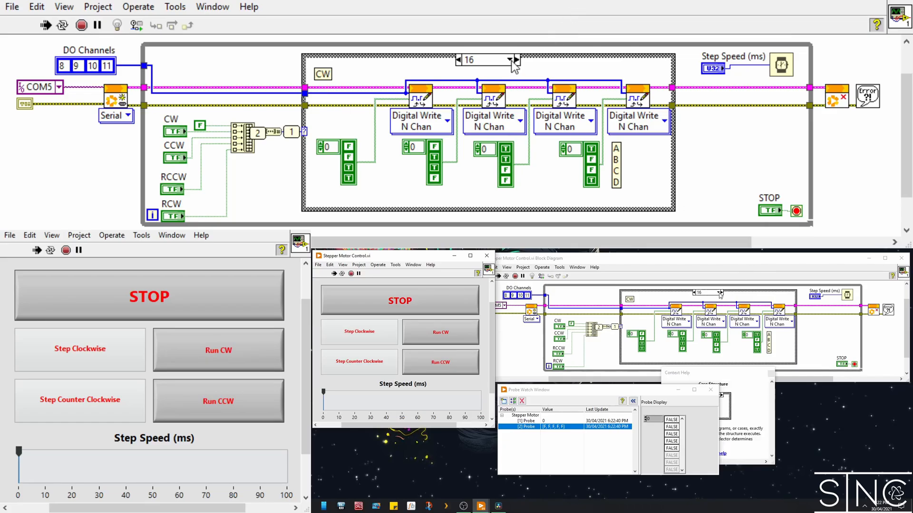
click(721, 292)
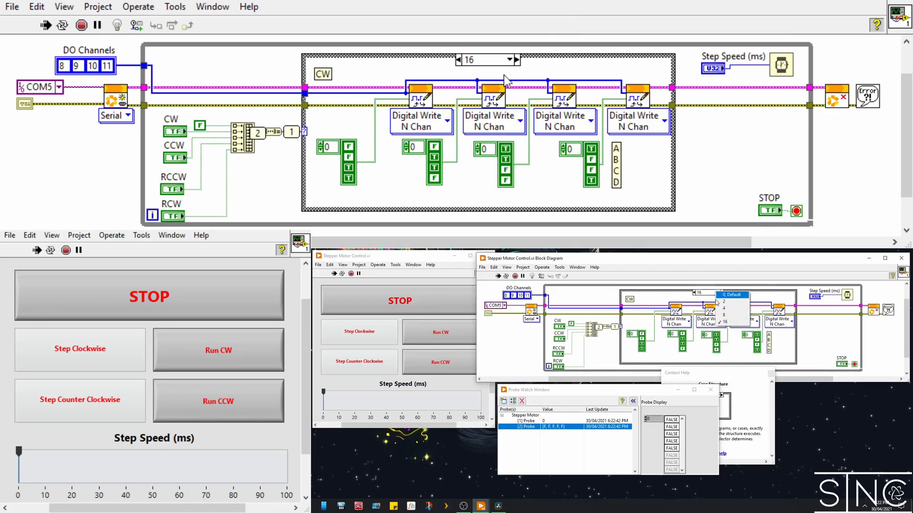
mouse_move(504, 93)
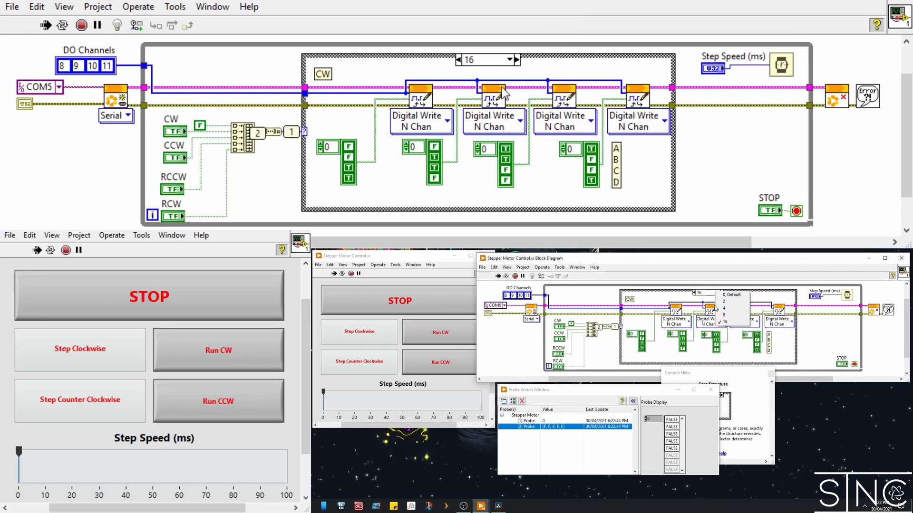
mouse_move(389, 130)
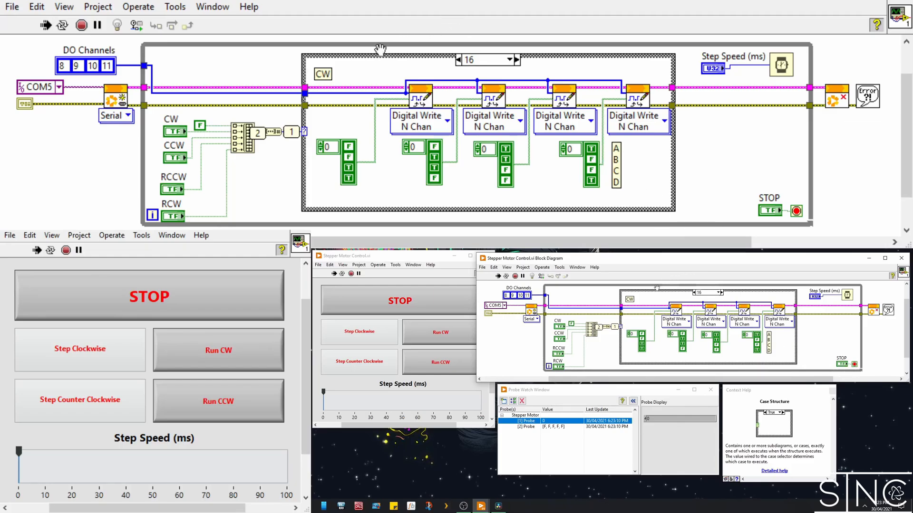
Step: Advance the case selector from '0, Default' to case 4 with its CCW write sequence
click(514, 60)
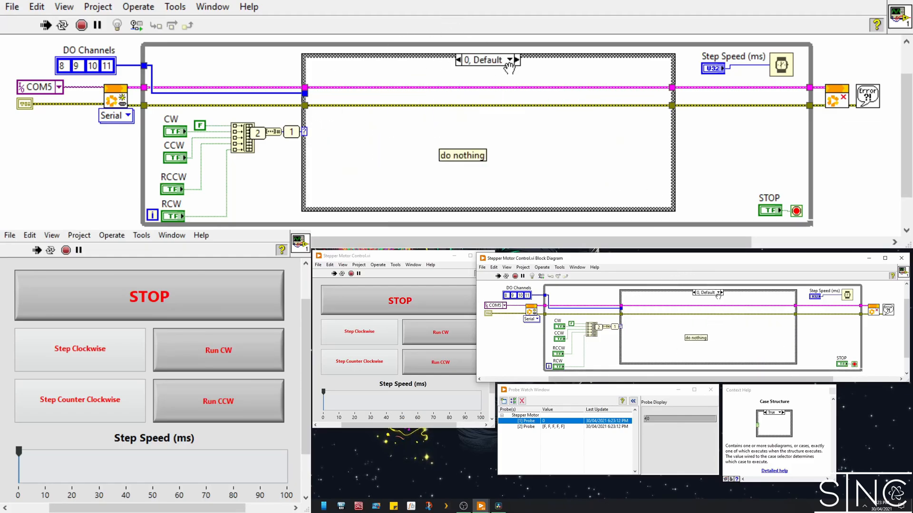
mouse_move(268, 165)
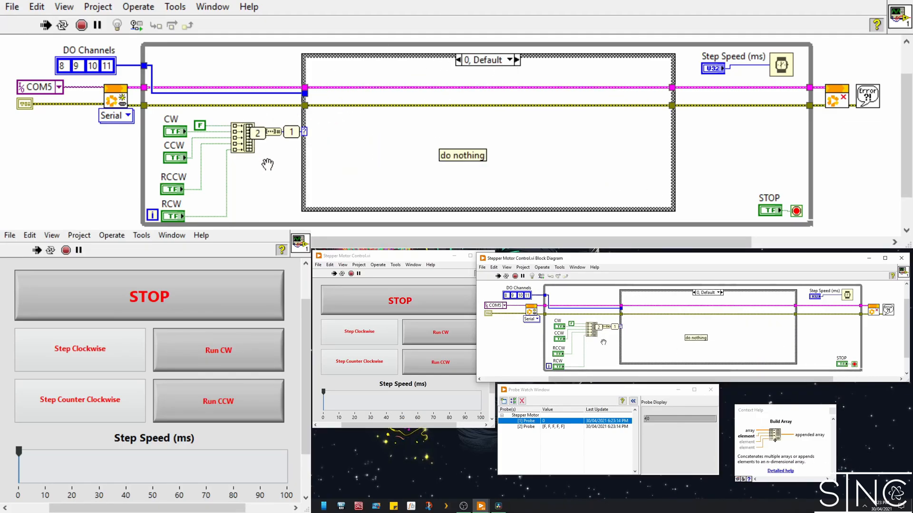
mouse_move(459, 79)
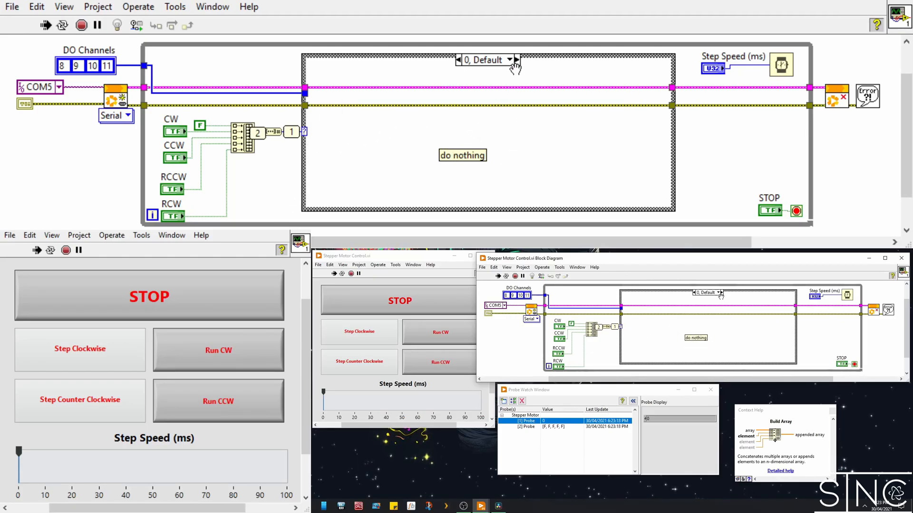
click(516, 60)
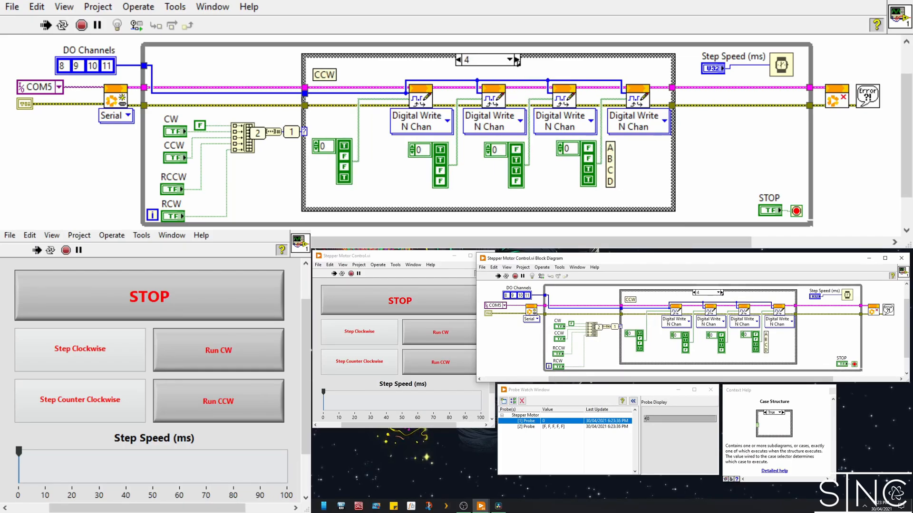
Step: Pick case 2 from the case selector list to display the clockwise write sequence
click(518, 60)
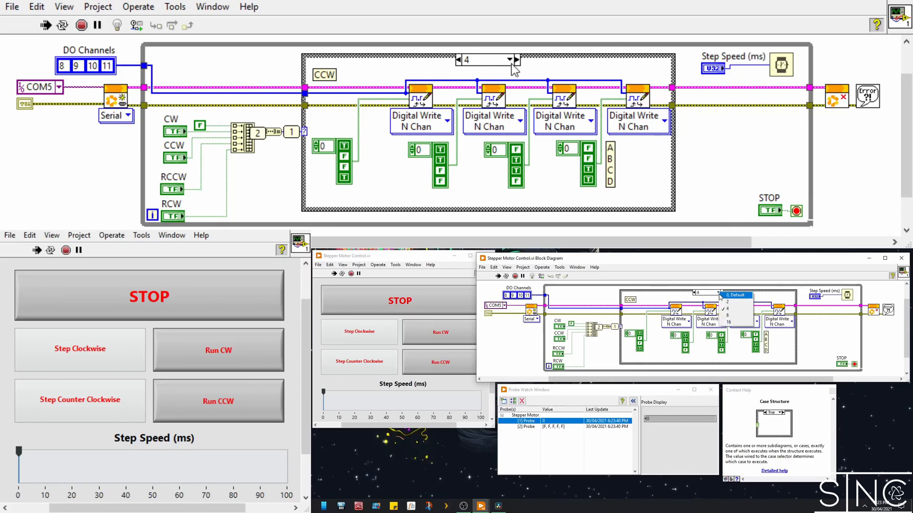
click(514, 60)
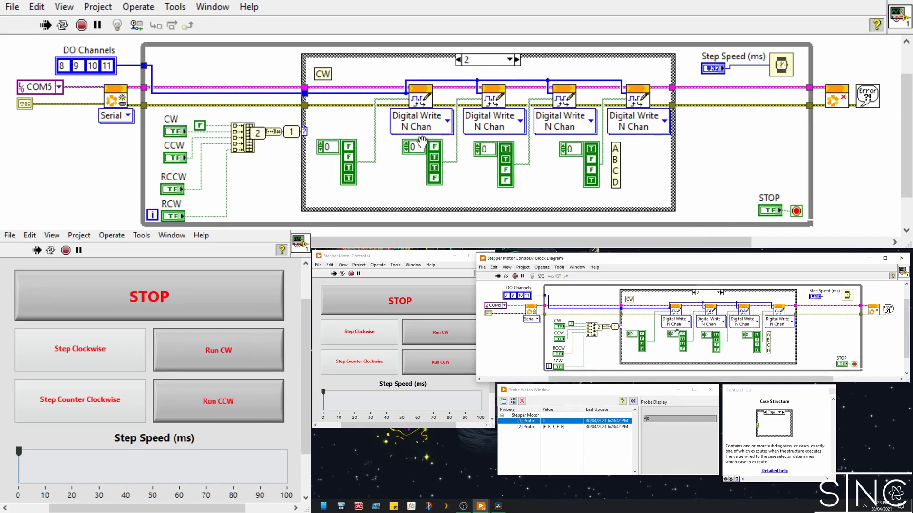
mouse_move(394, 167)
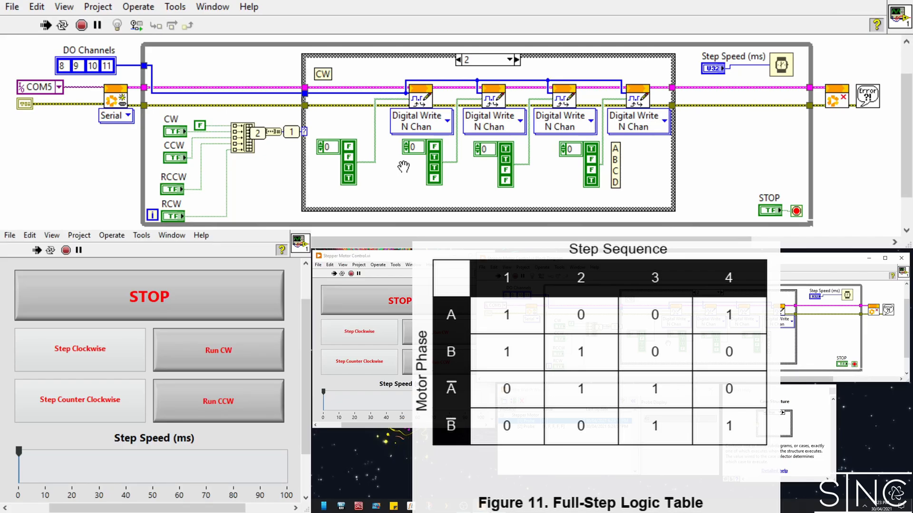
mouse_move(407, 156)
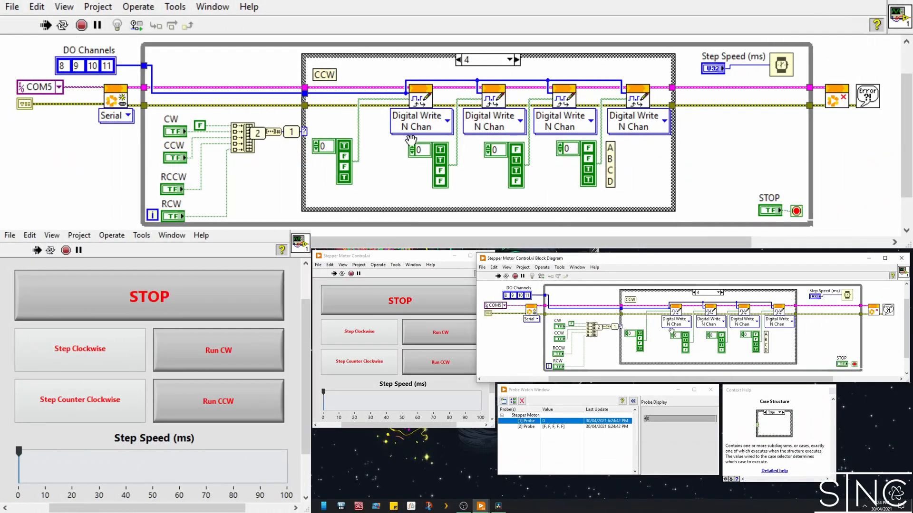
mouse_move(373, 167)
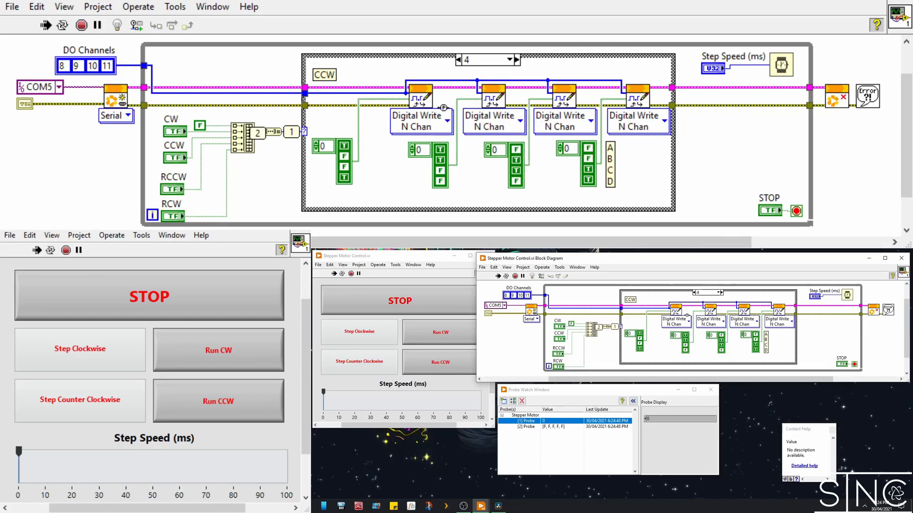
mouse_move(420, 99)
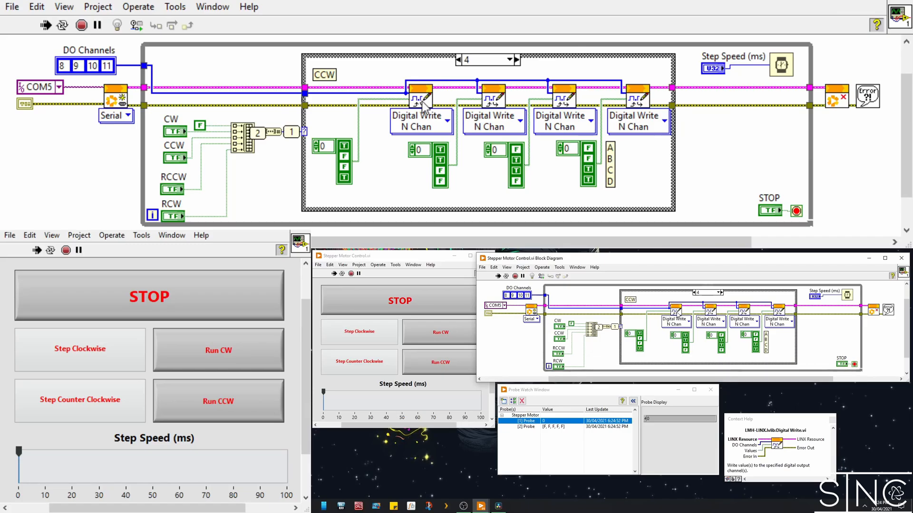
mouse_move(238, 70)
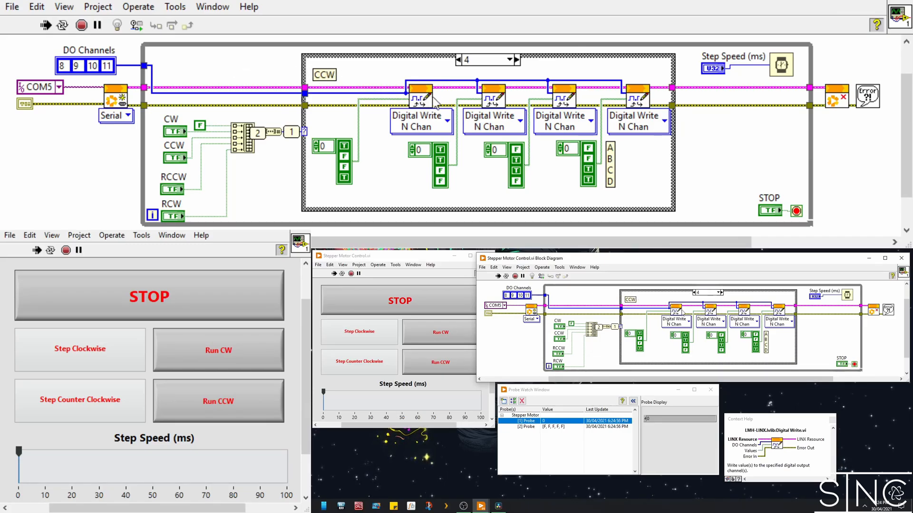
mouse_move(637, 108)
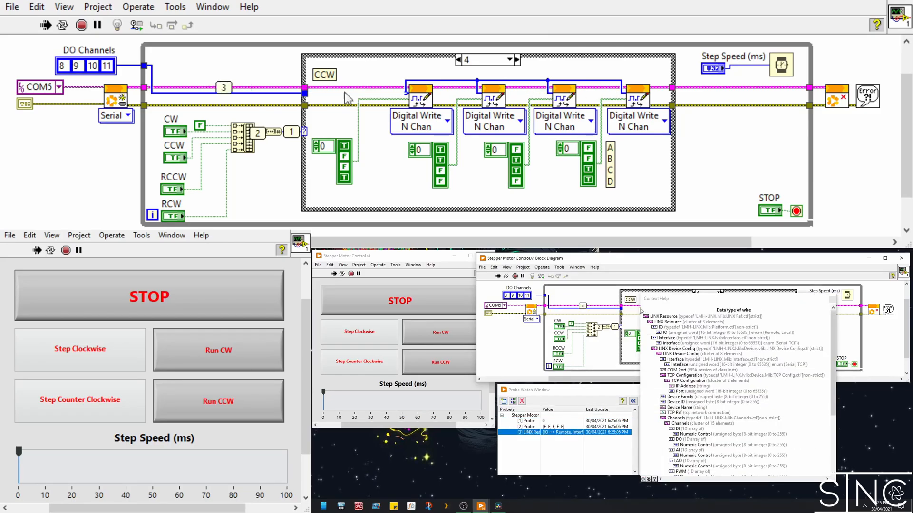
mouse_move(835, 108)
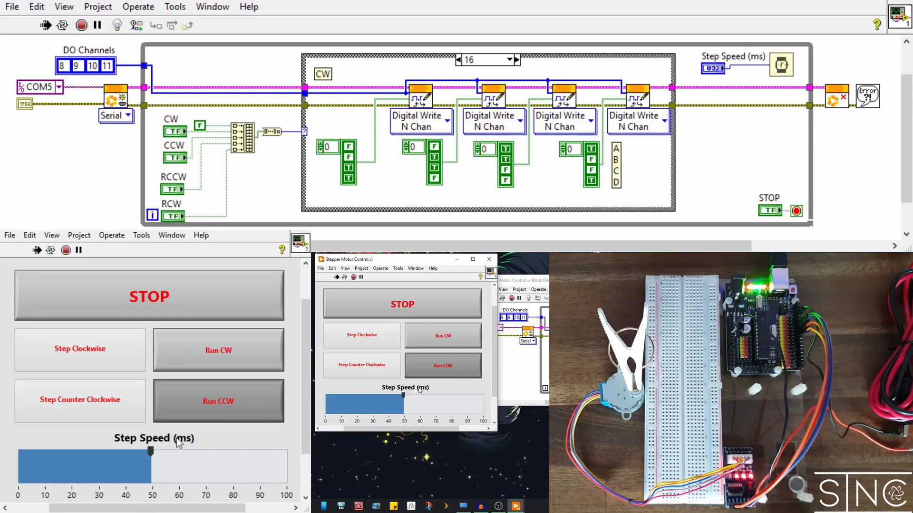
Step: Trigger one counter-clockwise step, then one clockwise step, at 50 ms step speed
click(218, 401)
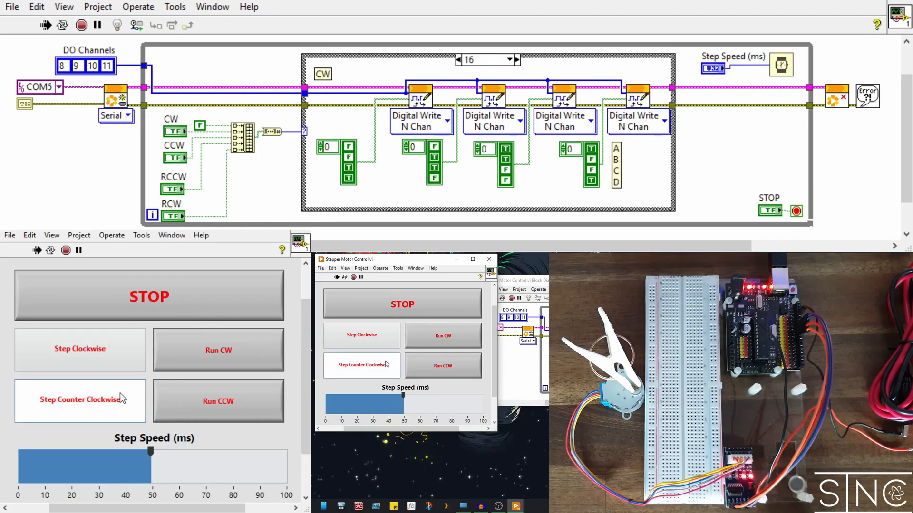
click(80, 348)
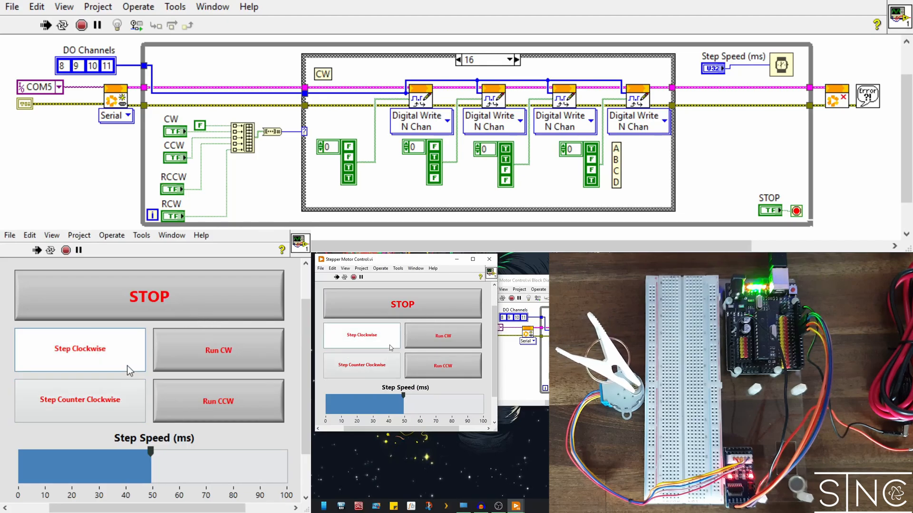